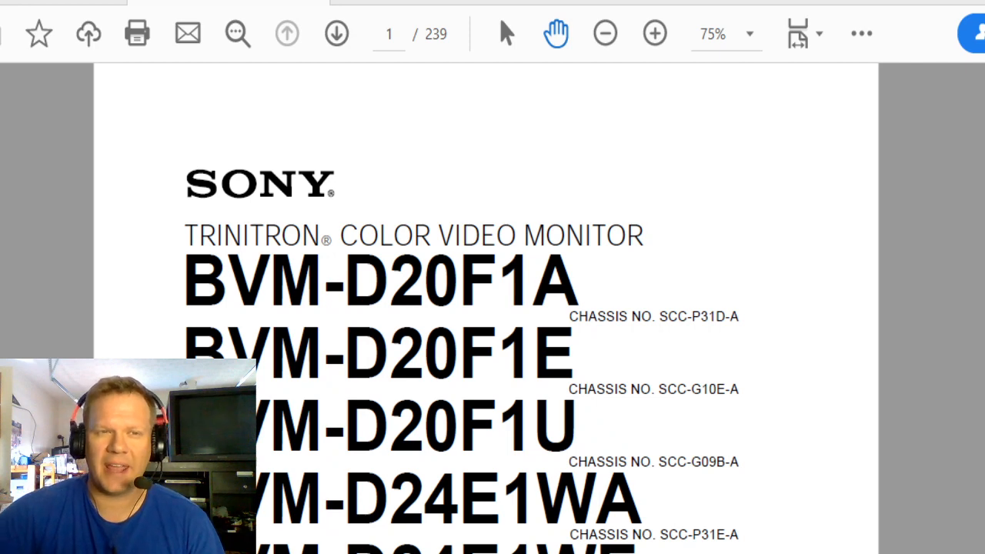
pyautogui.moveTo(261, 335)
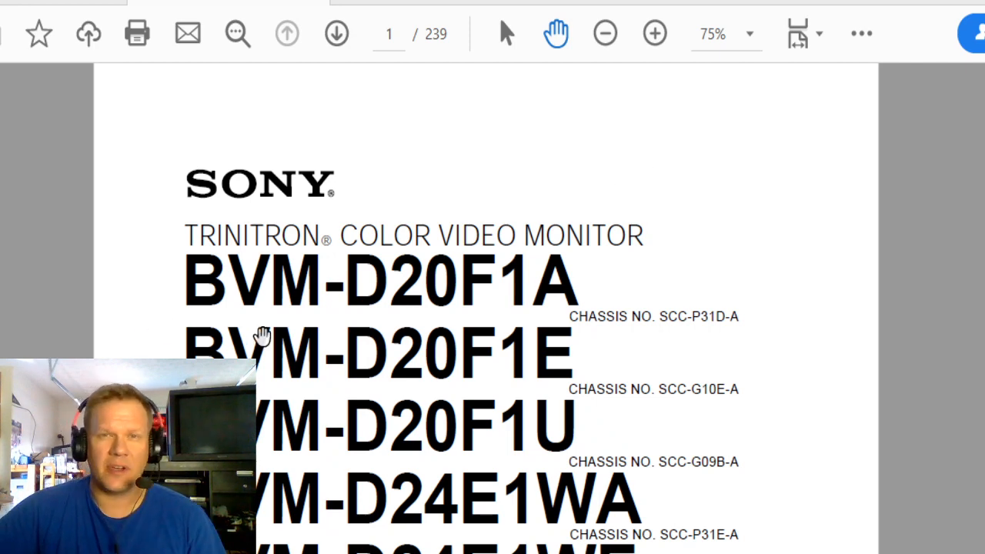
pyautogui.moveTo(555, 439)
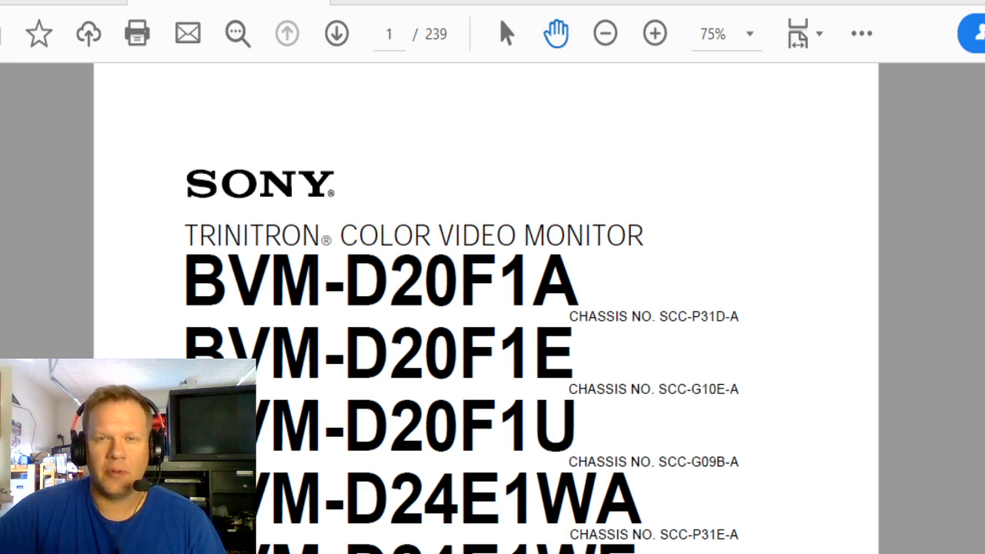
pyautogui.moveTo(415, 34)
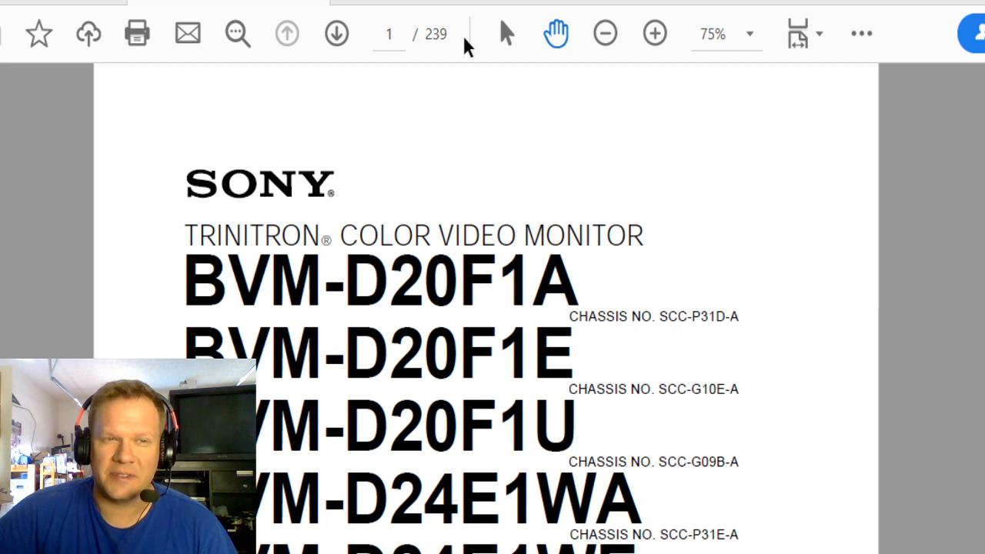
pyautogui.moveTo(465, 68)
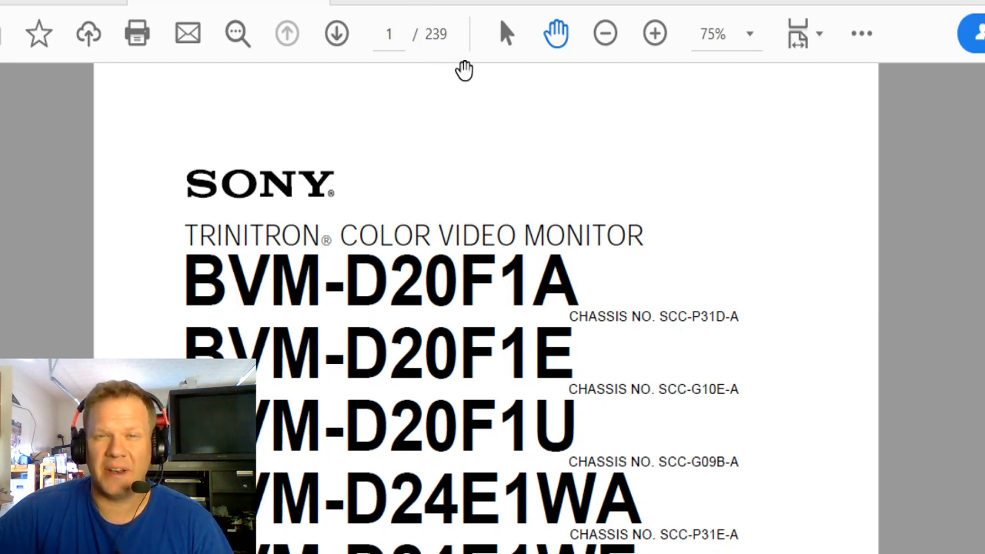
# Jump to page 148's parts list, peek at page 149's capacitor list, and return to page 148
pyautogui.click(388, 34)
pyautogui.write('48')
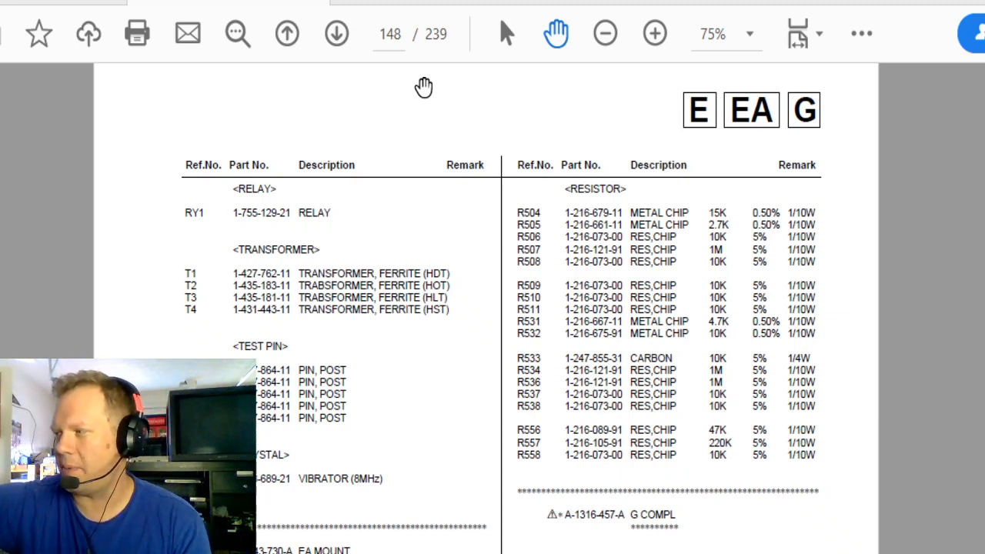
pyautogui.moveTo(394, 234)
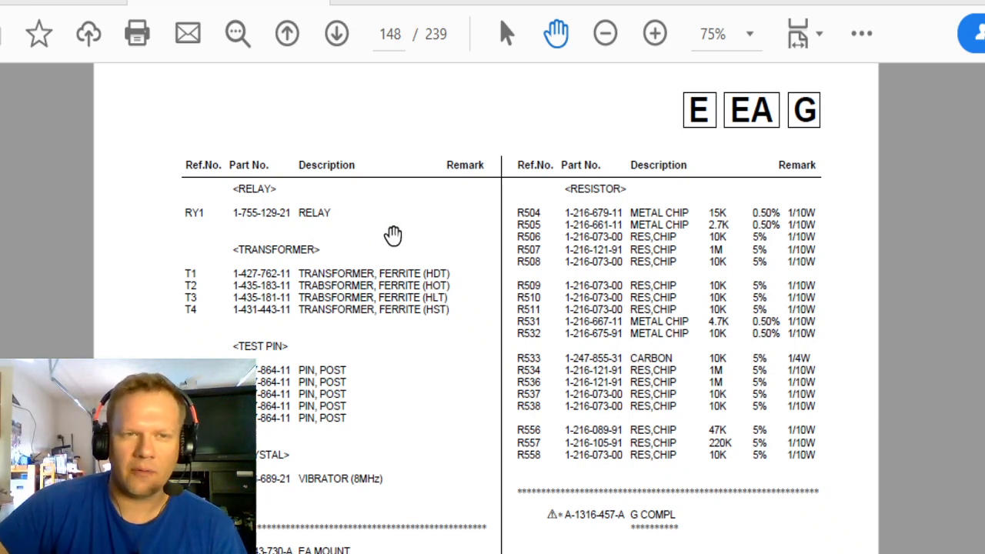
pyautogui.moveTo(813, 263)
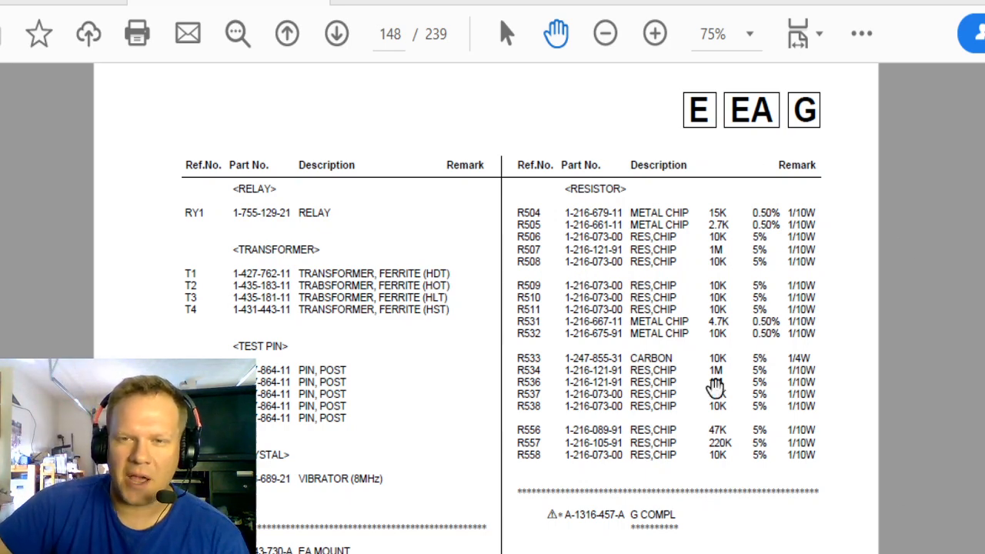
pyautogui.moveTo(628, 311)
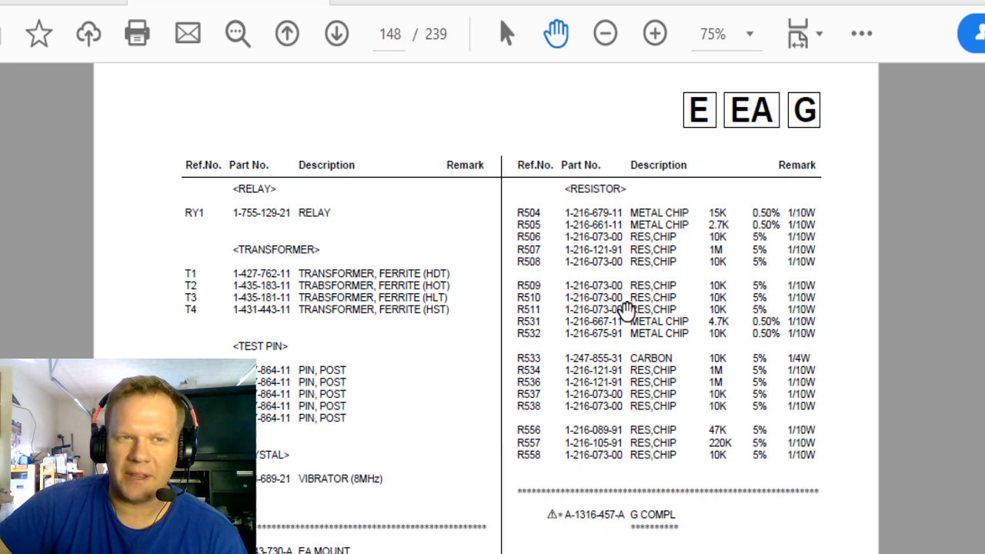
pyautogui.scroll(-3)
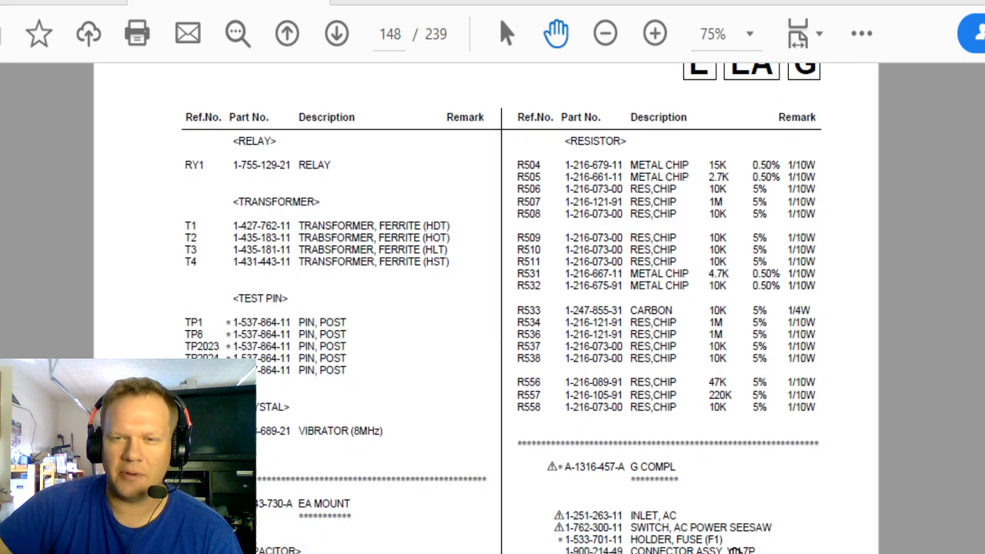
pyautogui.scroll(-3)
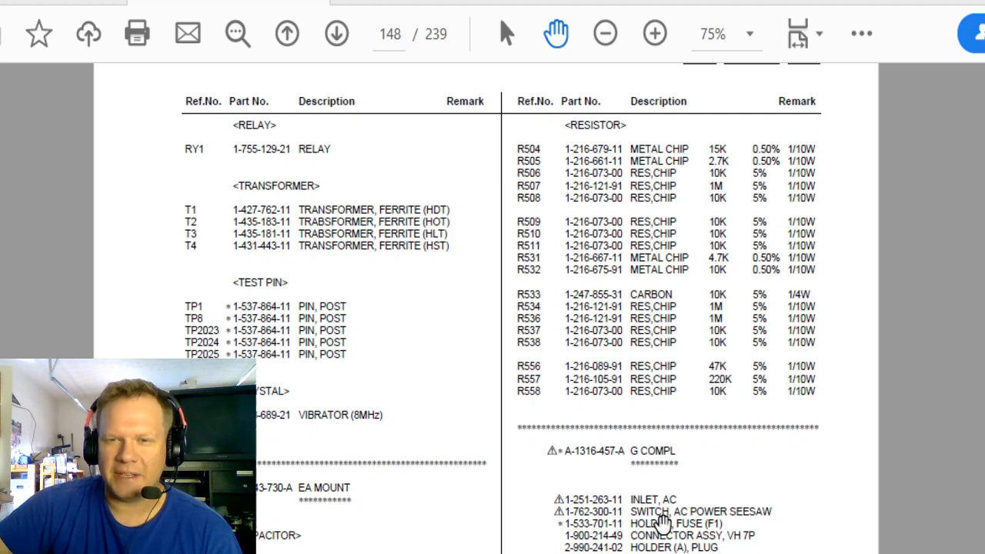
pyautogui.click(336, 34)
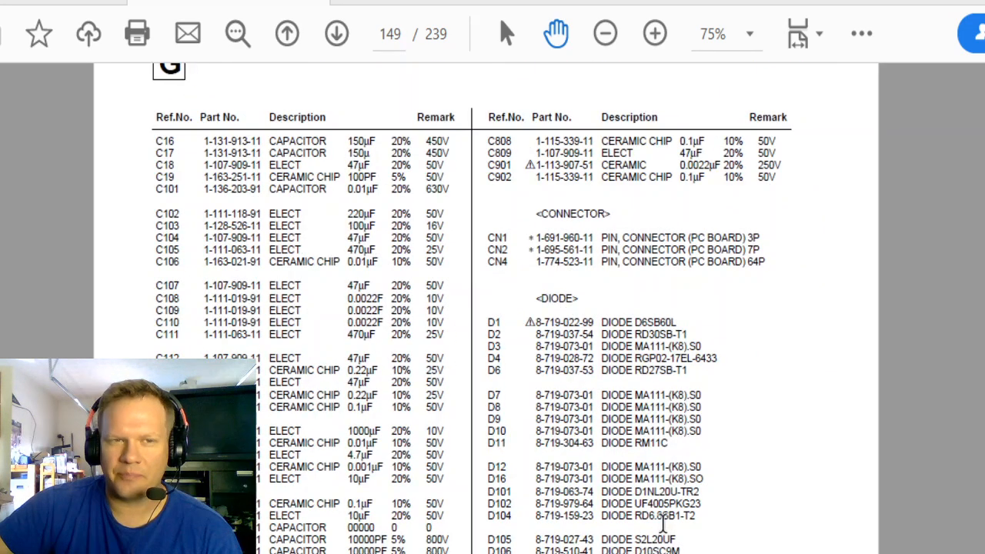
pyautogui.click(286, 34)
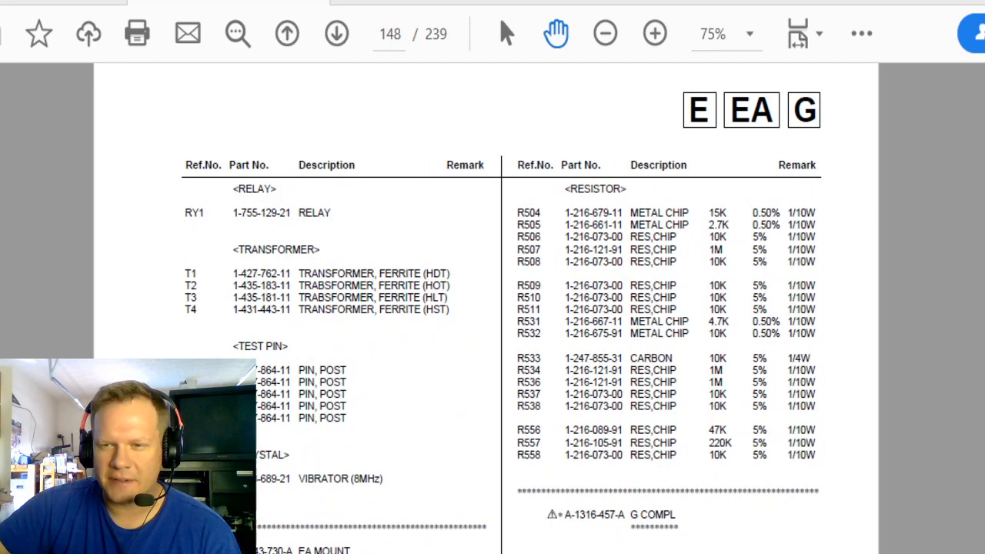
# Scroll down to page 149's capacitor list and select the 47µF 50V value on the C18 line
pyautogui.scroll(-3)
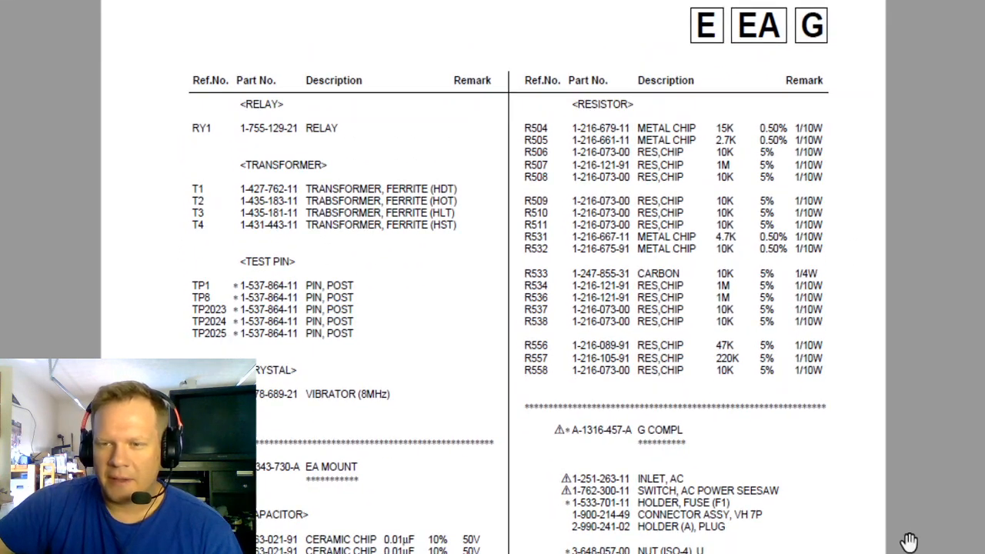
pyautogui.scroll(-3)
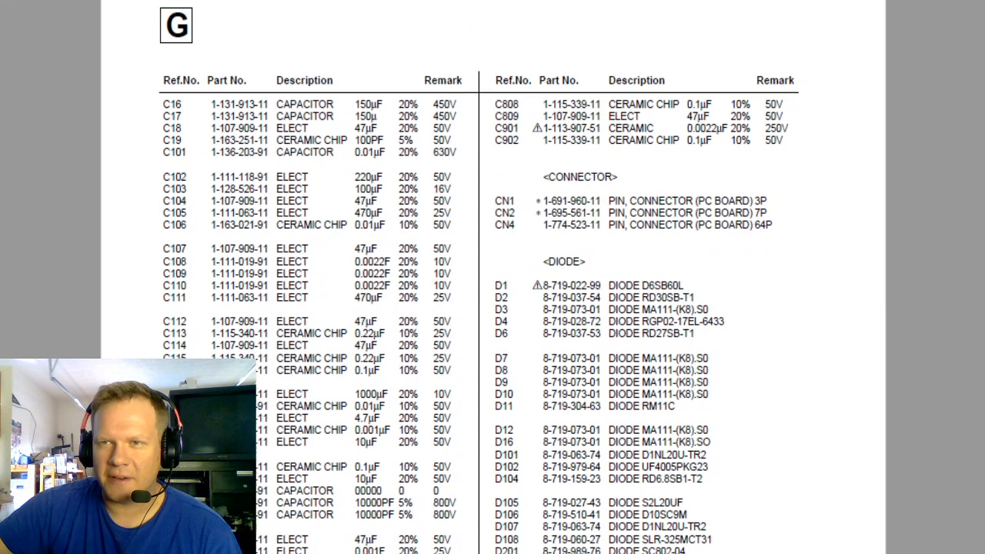
pyautogui.scroll(-3)
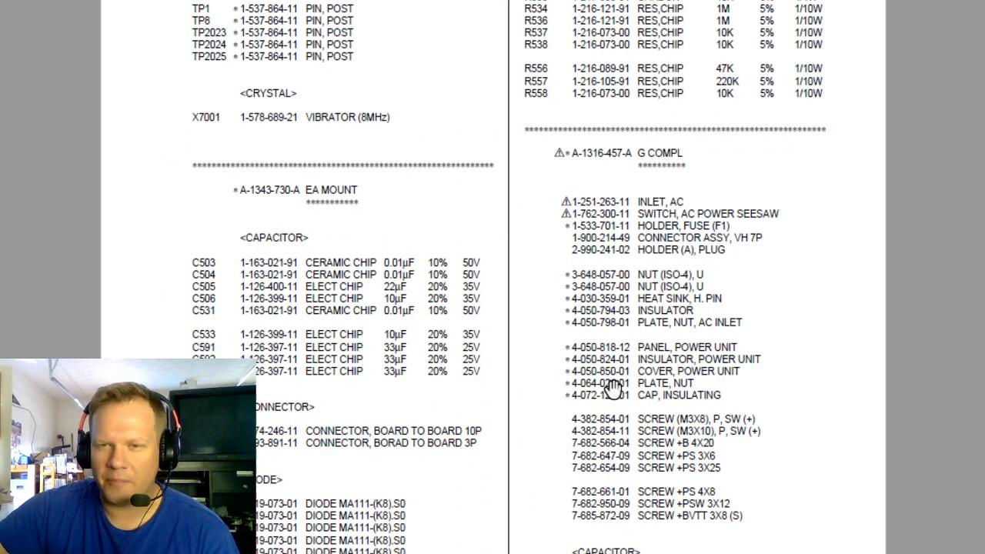
pyautogui.moveTo(619, 505)
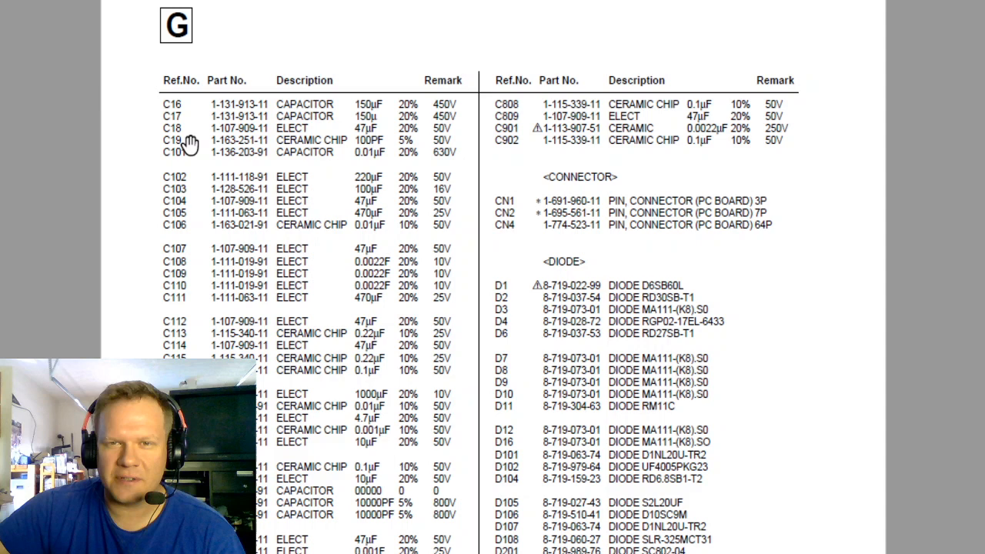
pyautogui.moveTo(295, 123)
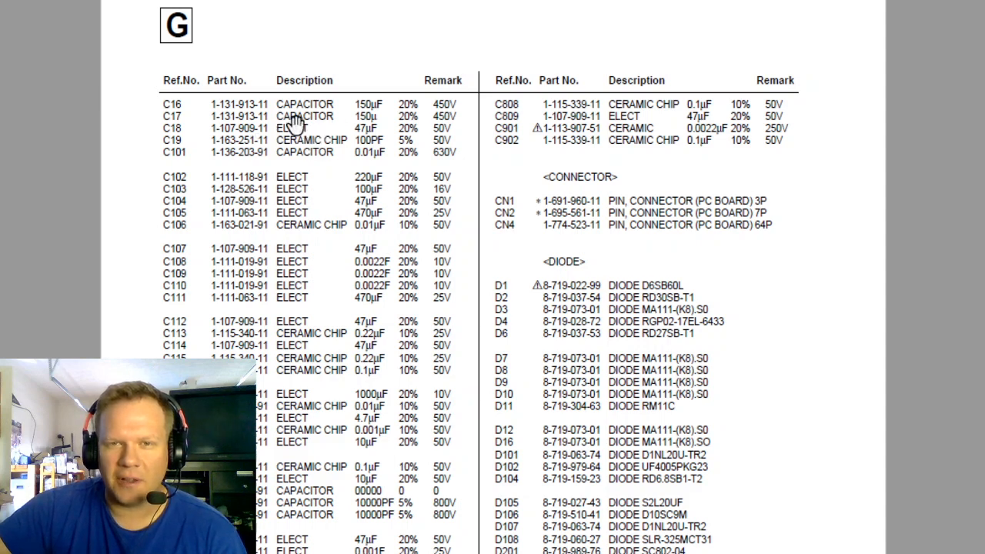
pyautogui.moveTo(199, 139)
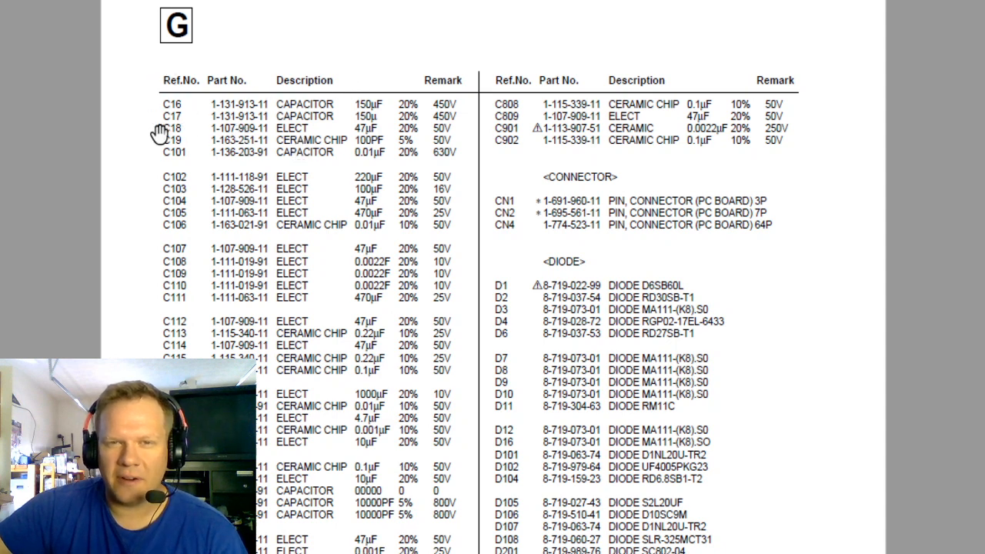
pyautogui.moveTo(222, 137)
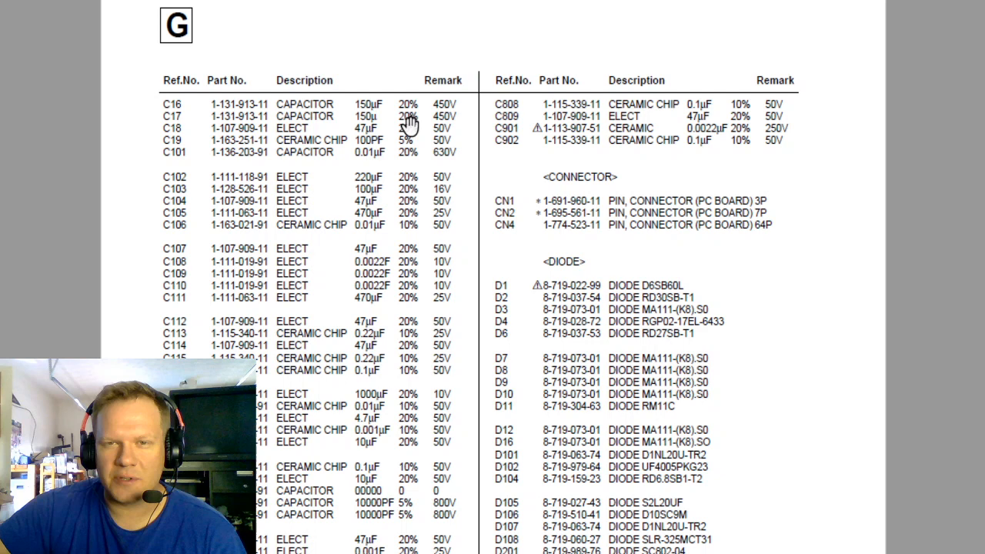
pyautogui.doubleClick(443, 128)
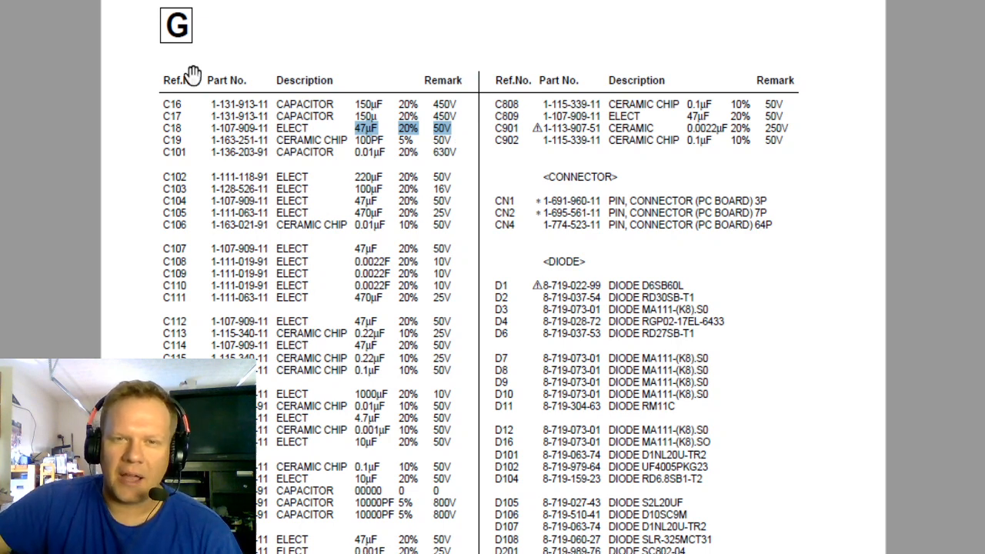
pyautogui.moveTo(173, 123)
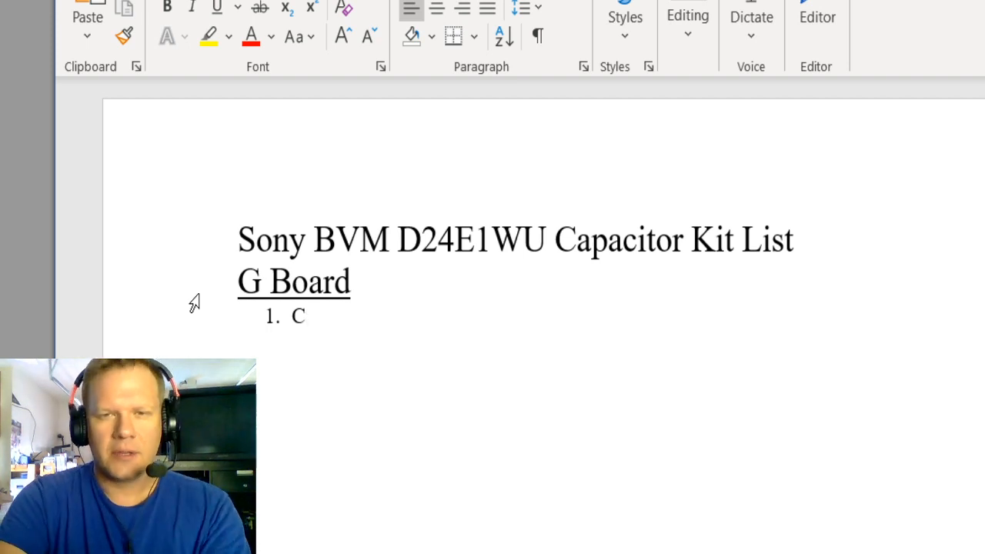
# Fill item 1 as 'C18 47uf 50v' and return to the parts list in the PDF
pyautogui.write('18')
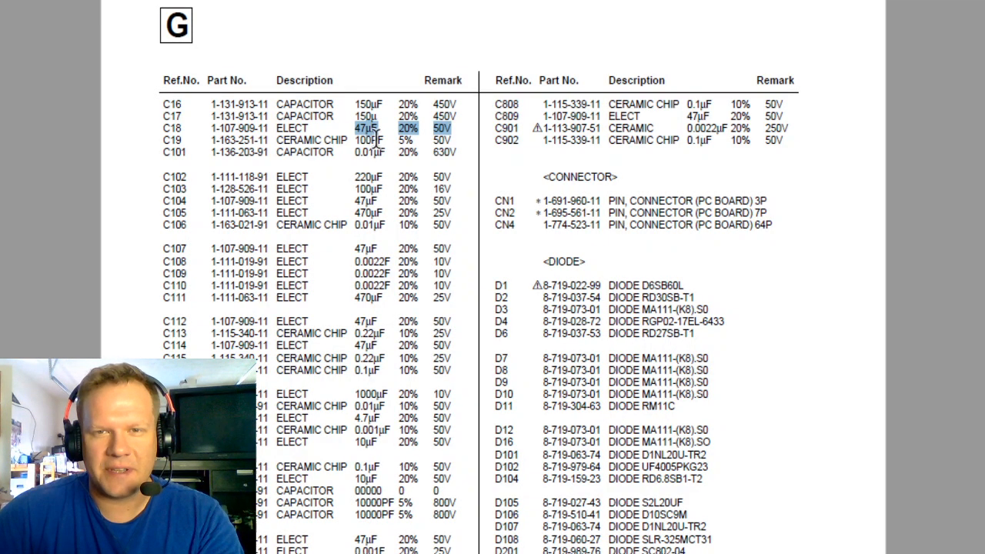
pyautogui.moveTo(161, 185)
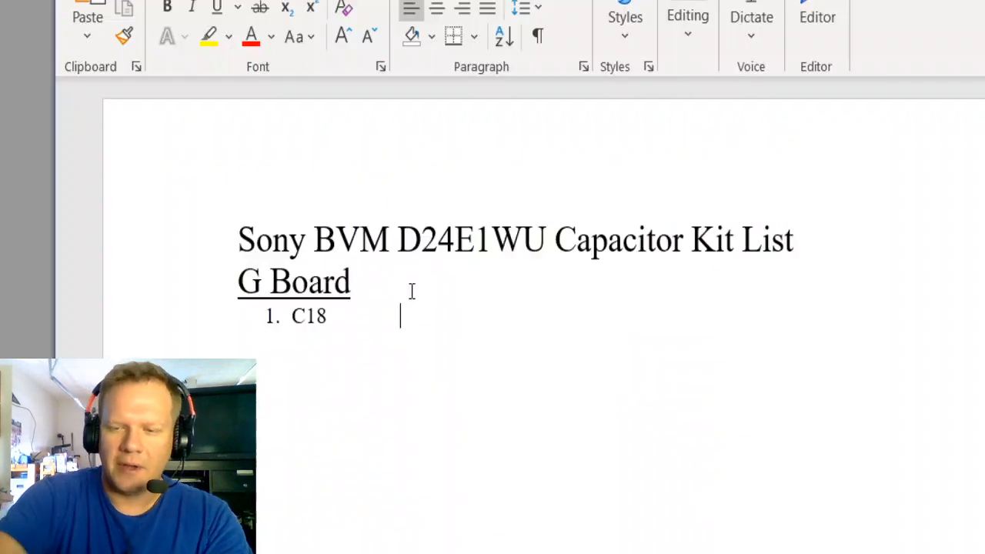
pyautogui.write('47uf 50v')
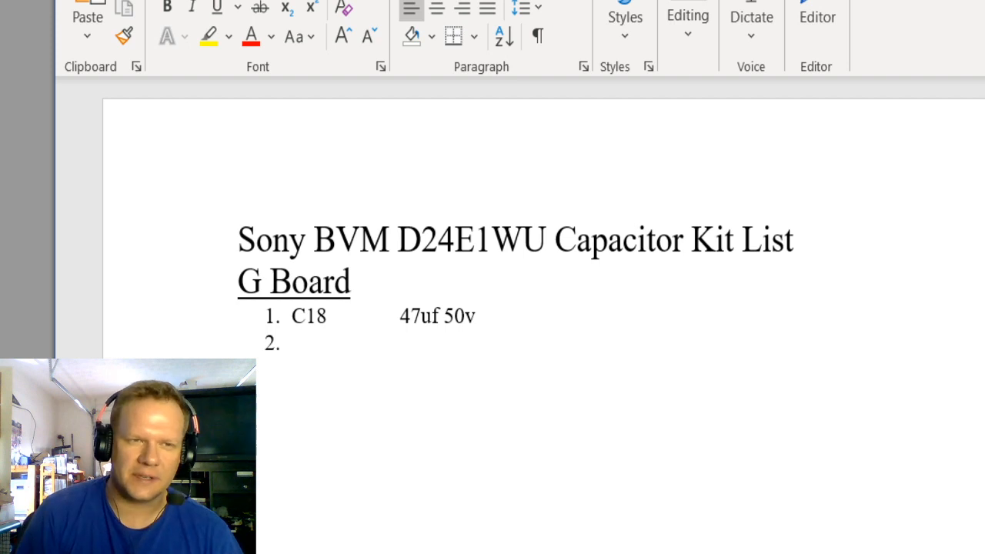
pyautogui.click(291, 342)
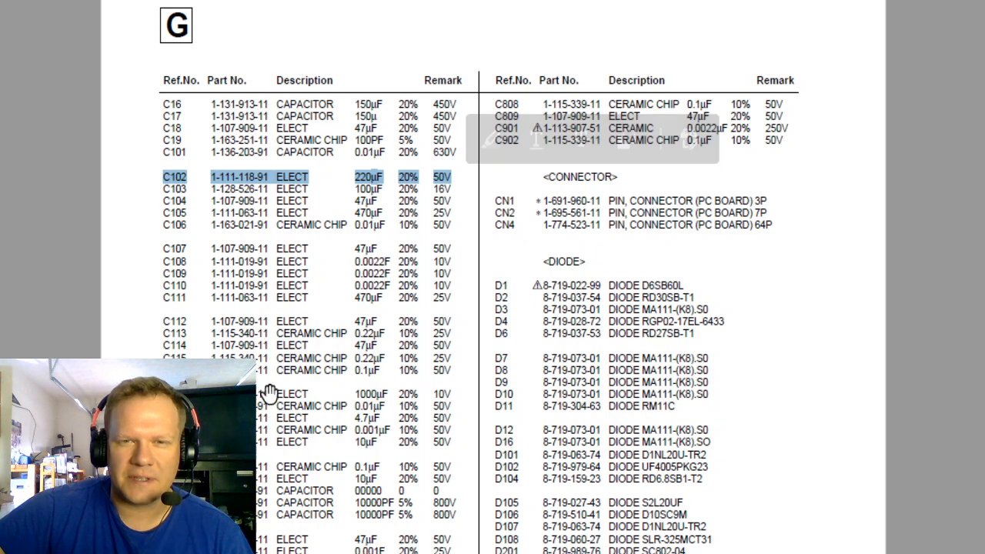
pyautogui.scroll(-3)
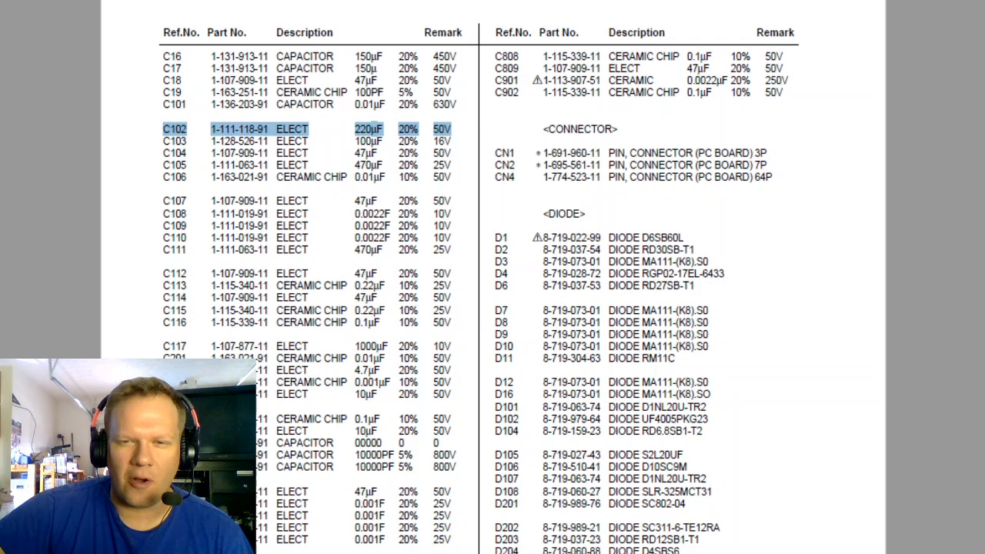
pyautogui.scroll(-3)
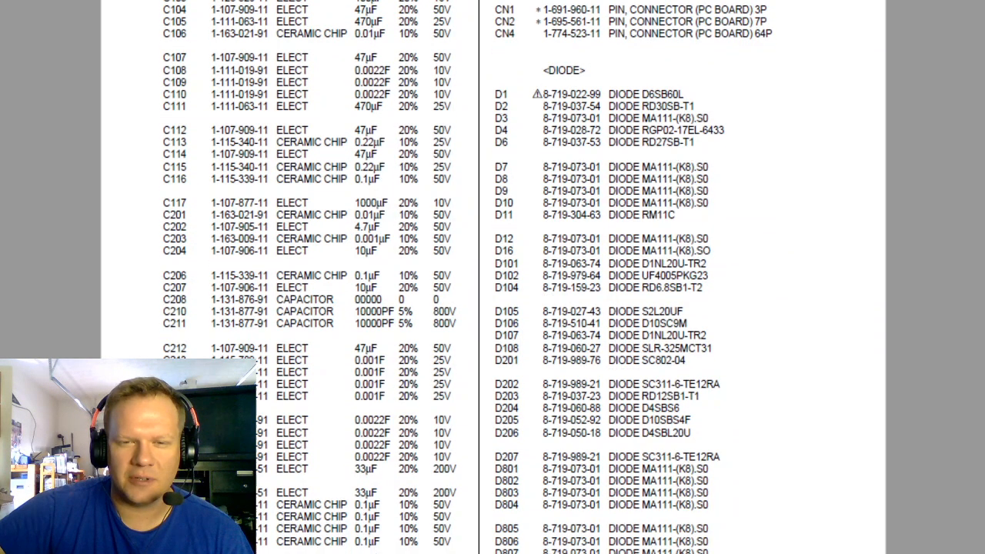
pyautogui.scroll(-3)
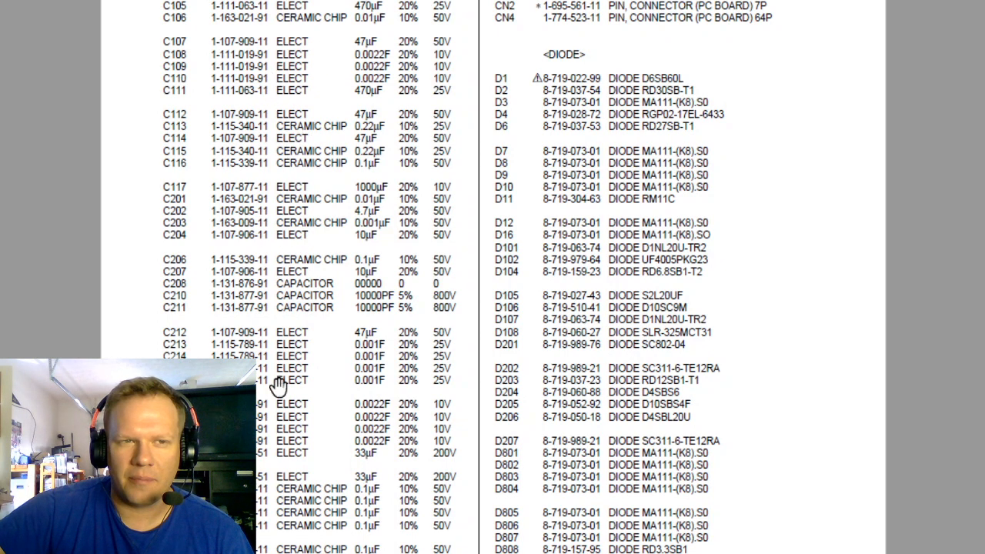
pyautogui.scroll(-3)
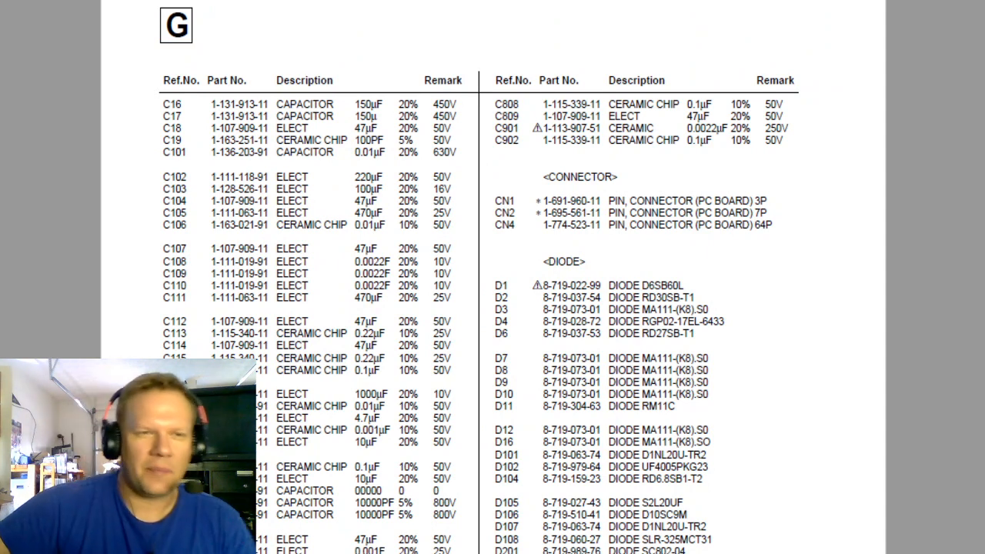
pyautogui.moveTo(289, 268)
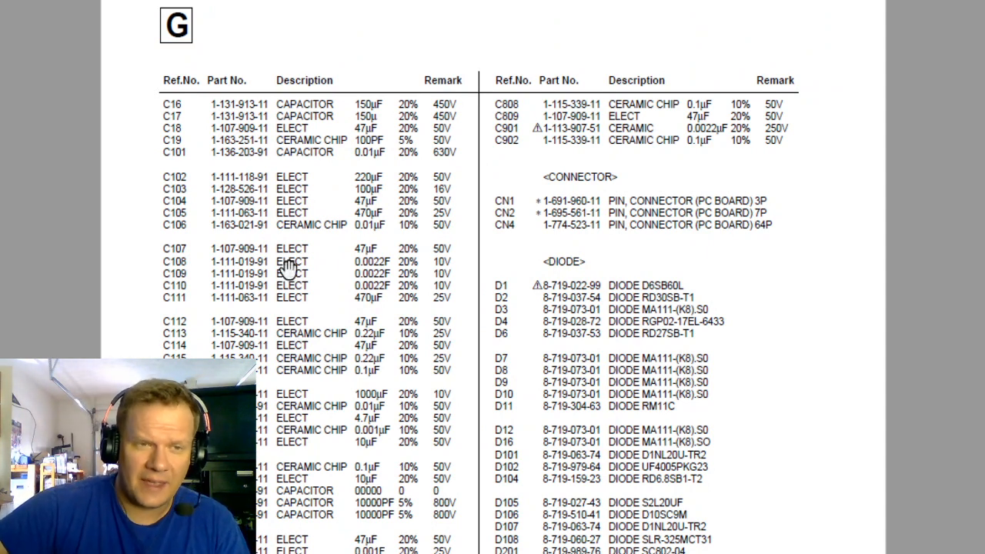
pyautogui.moveTo(377, 354)
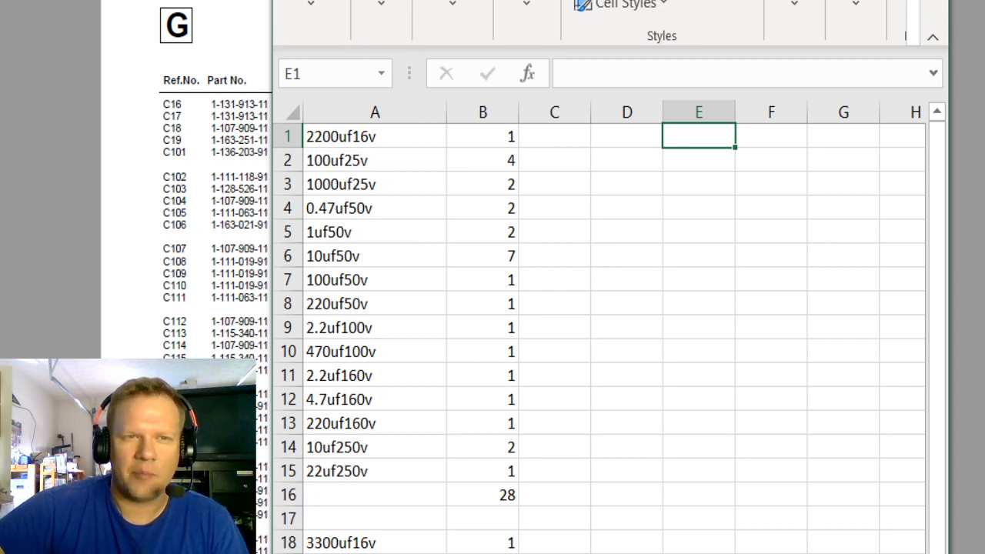
pyautogui.moveTo(283, 224)
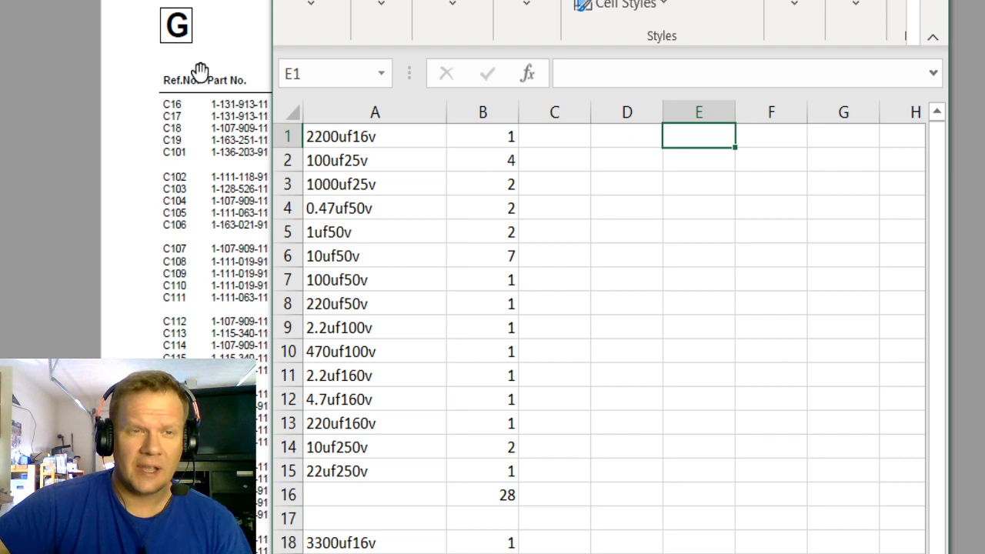
pyautogui.moveTo(213, 208)
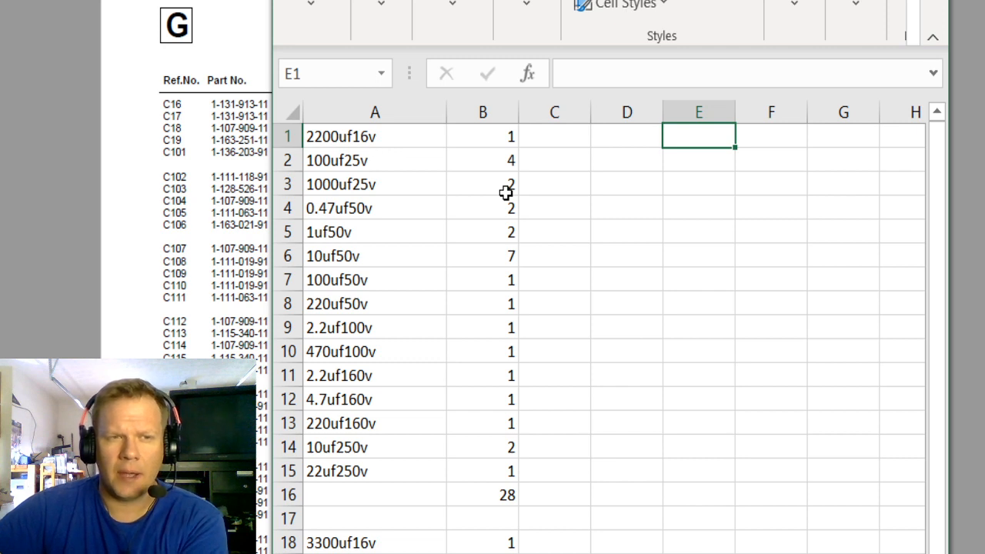
pyautogui.moveTo(548, 258)
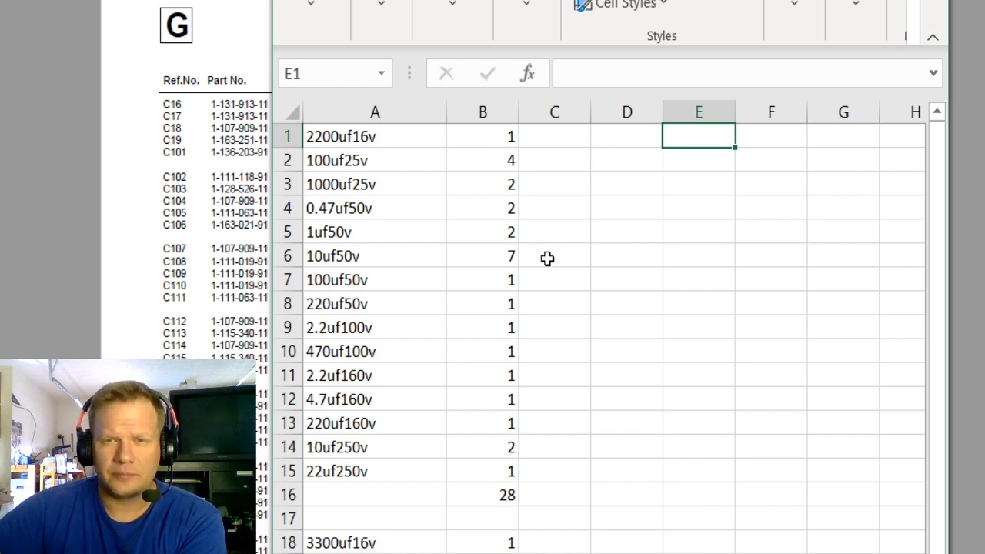
pyautogui.moveTo(347, 135)
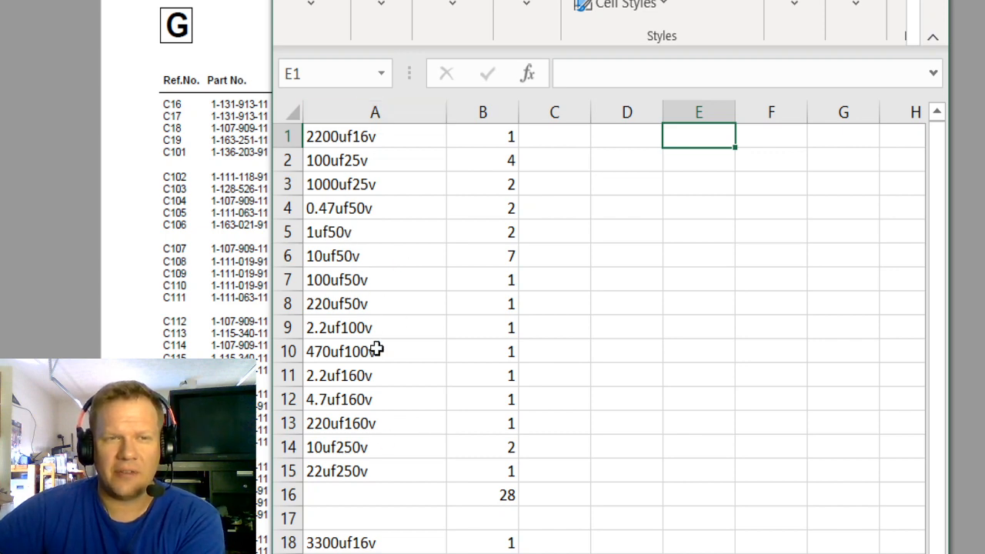
pyautogui.moveTo(332, 158)
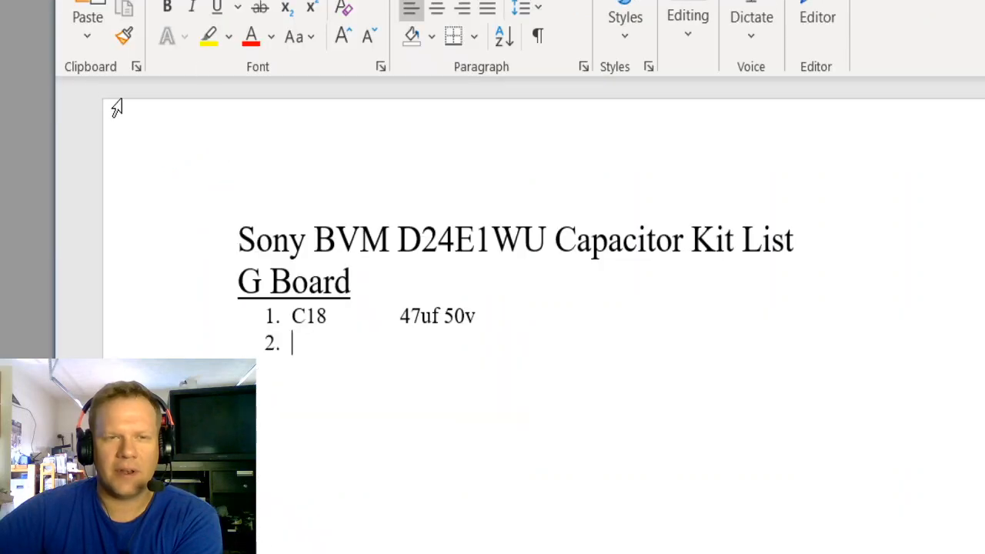
pyautogui.moveTo(157, 148)
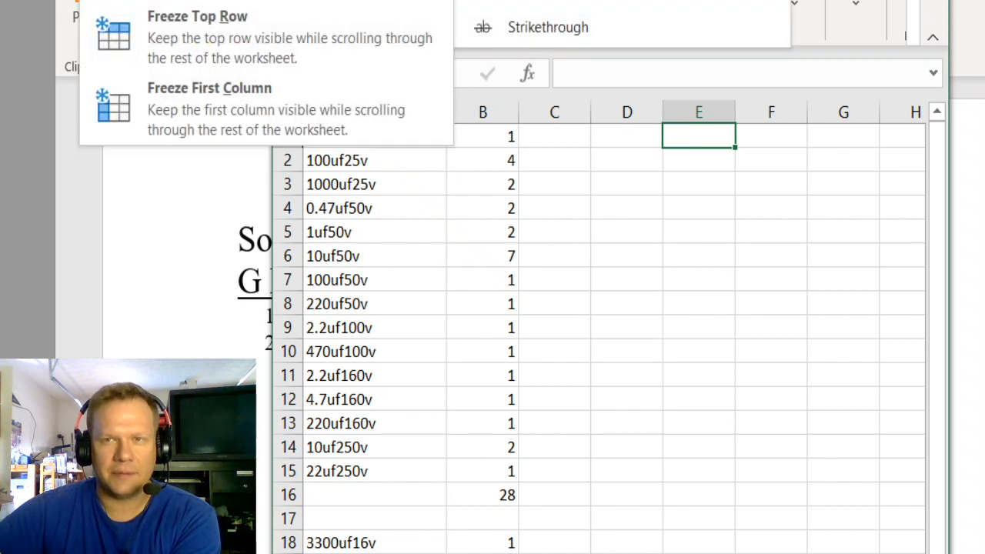
pyautogui.moveTo(511, 208)
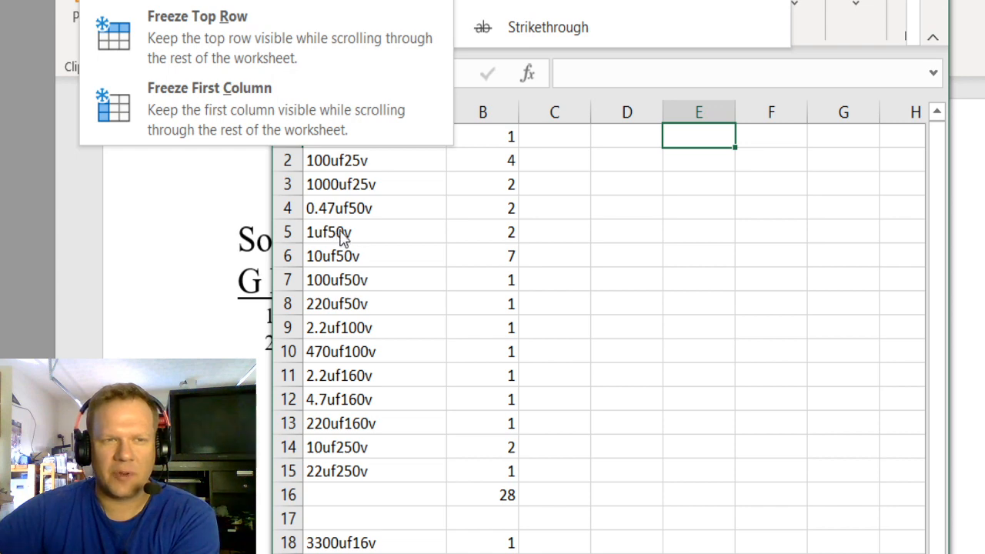
pyautogui.moveTo(523, 240)
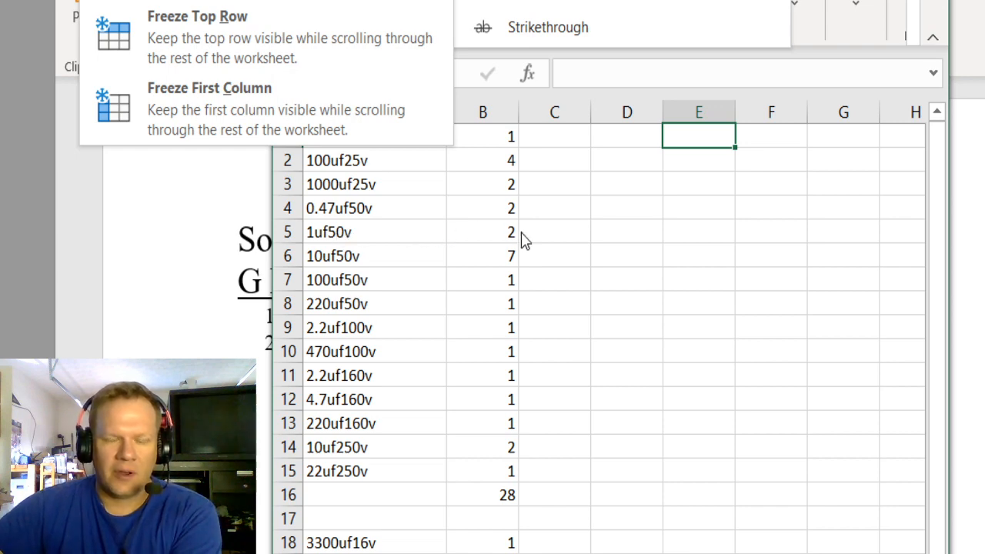
pyautogui.moveTo(341, 237)
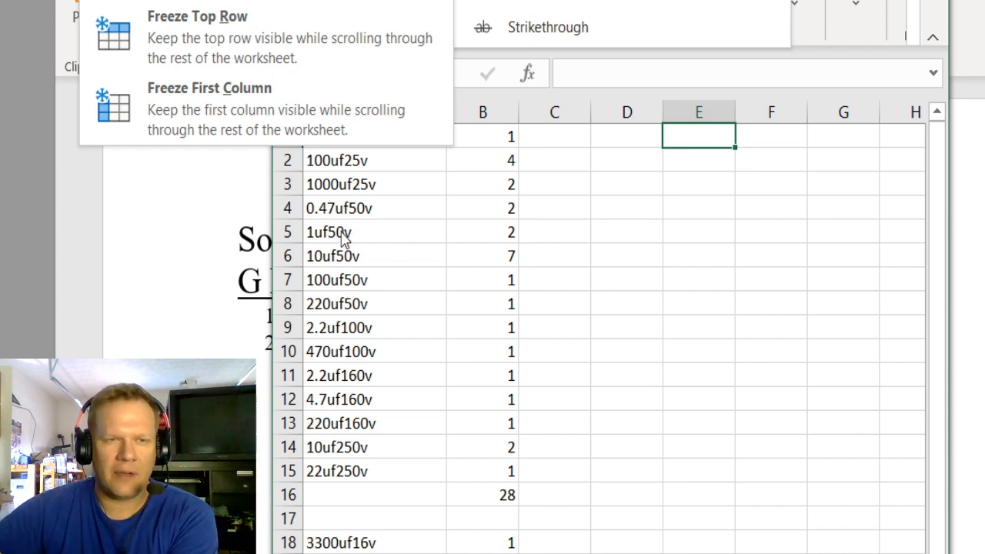
pyautogui.moveTo(516, 243)
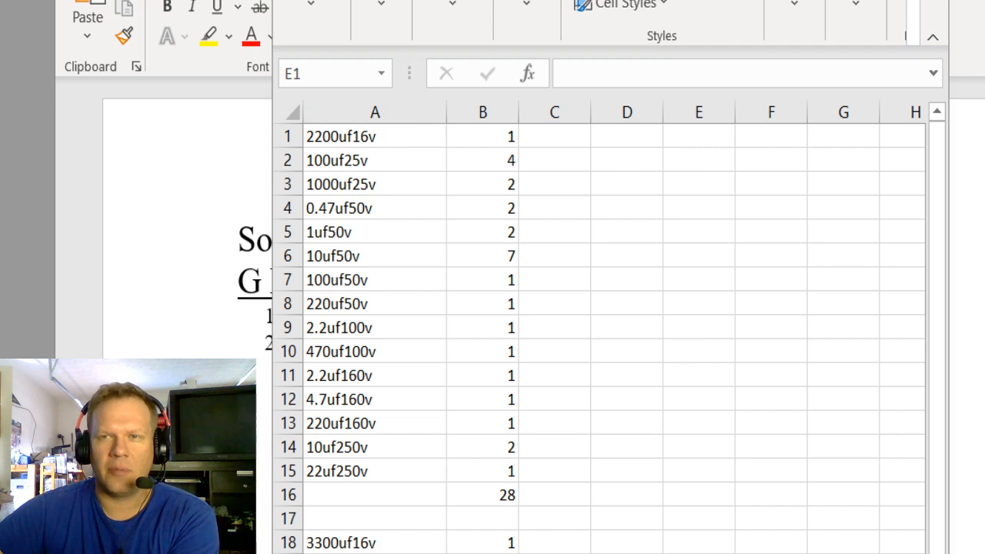
pyautogui.moveTo(524, 168)
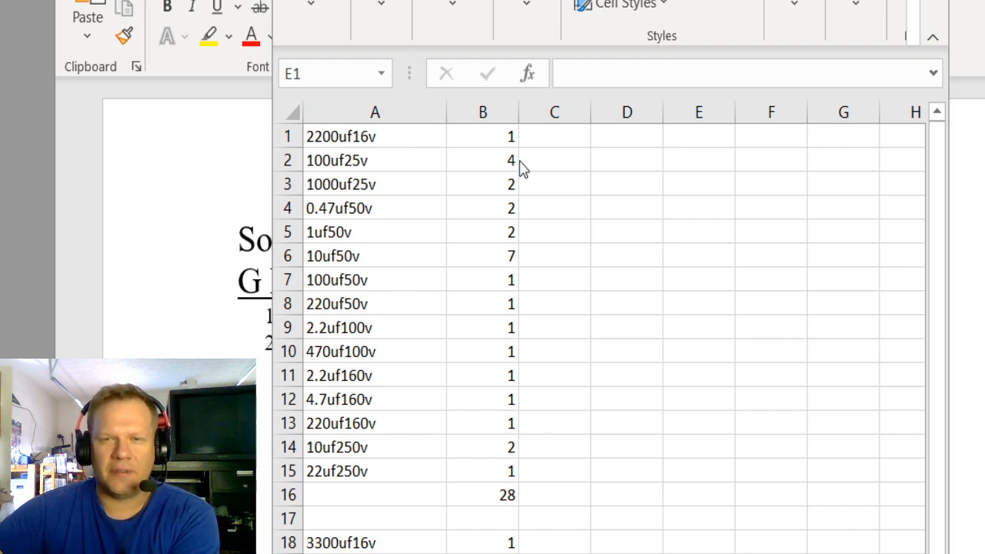
pyautogui.moveTo(492, 237)
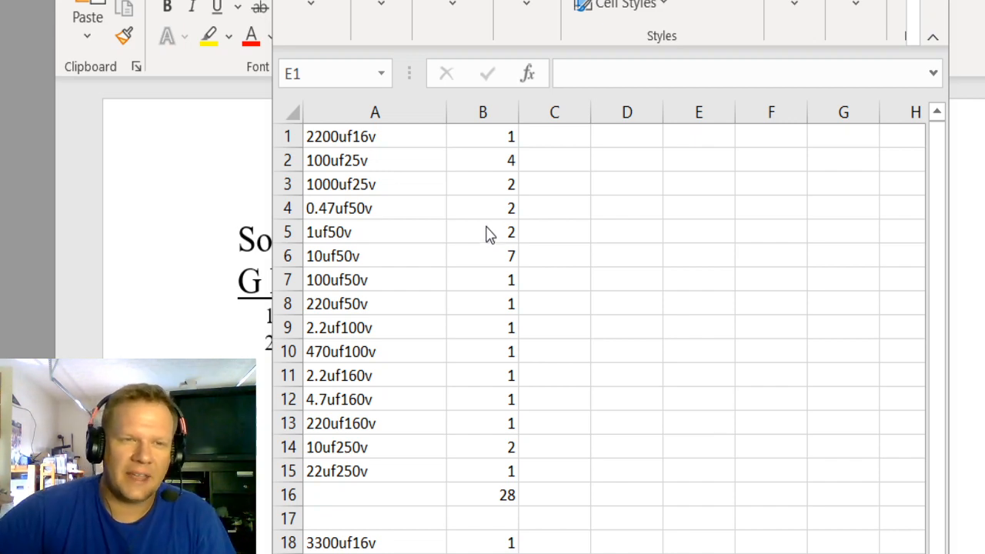
pyautogui.moveTo(377, 346)
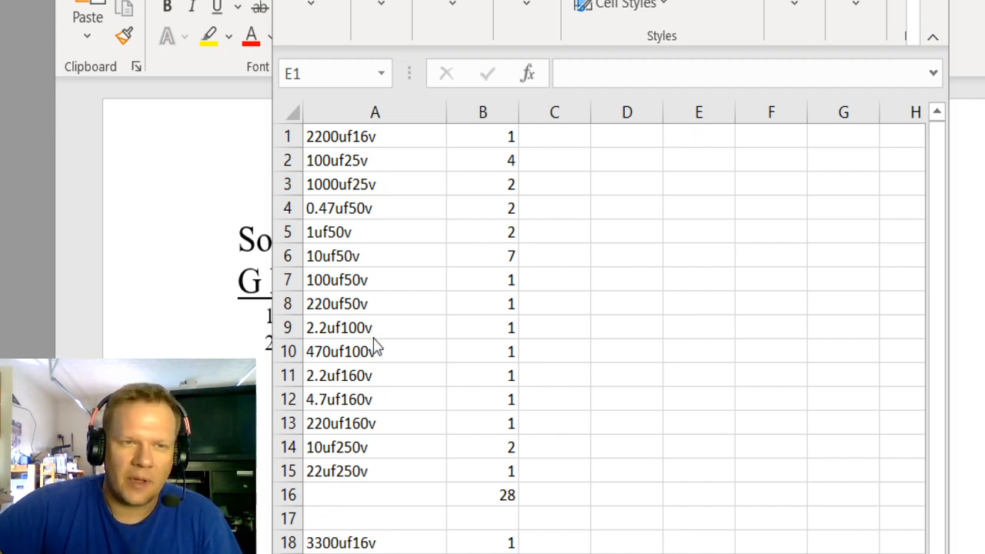
pyautogui.moveTo(514, 506)
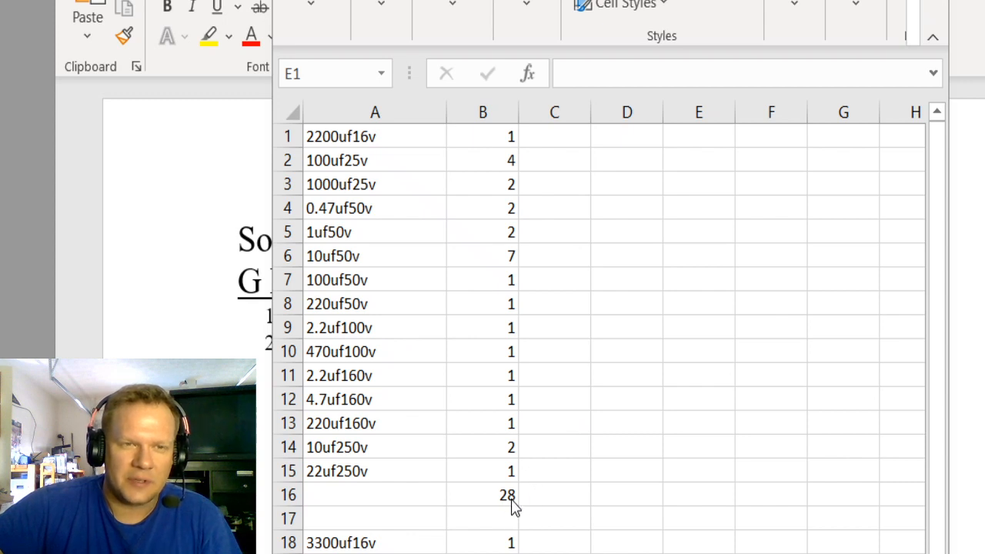
pyautogui.moveTo(108, 183)
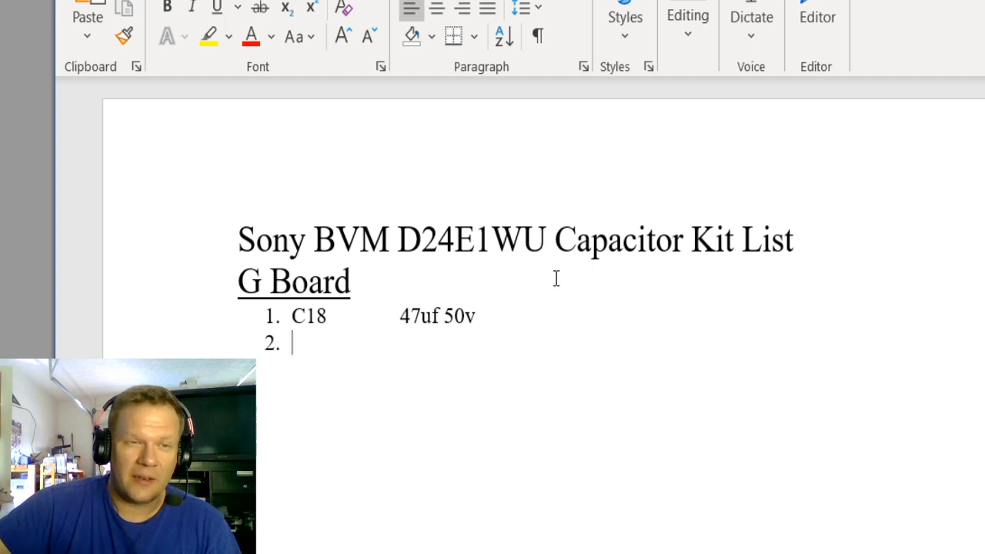
pyautogui.moveTo(515, 375)
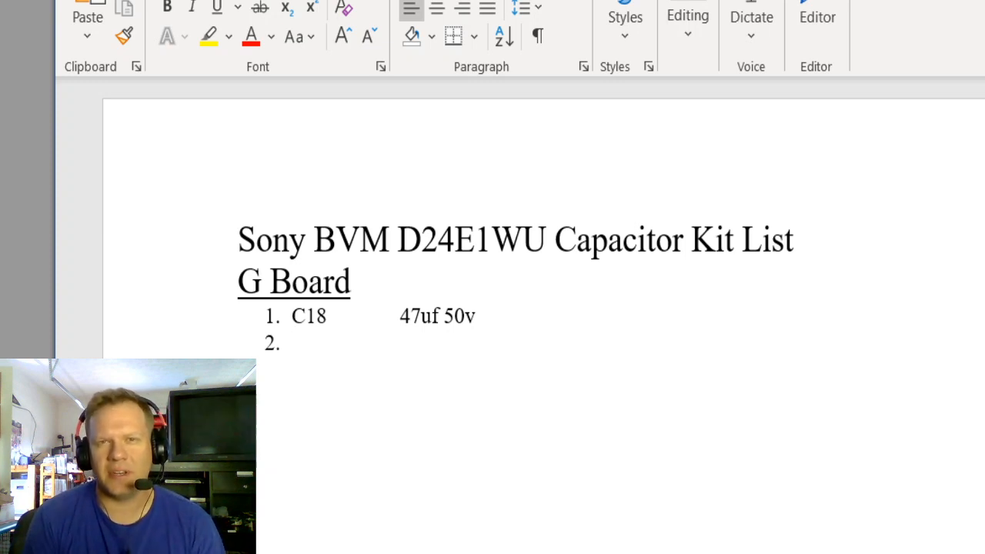
# Return to the Word kit list with the cursor after the empty item 2
pyautogui.click(292, 342)
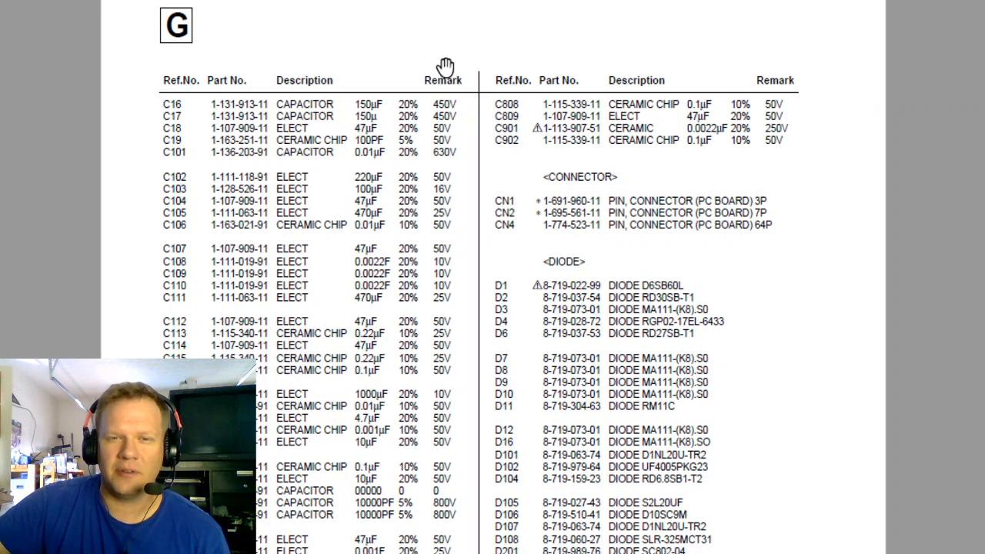
pyautogui.moveTo(224, 179)
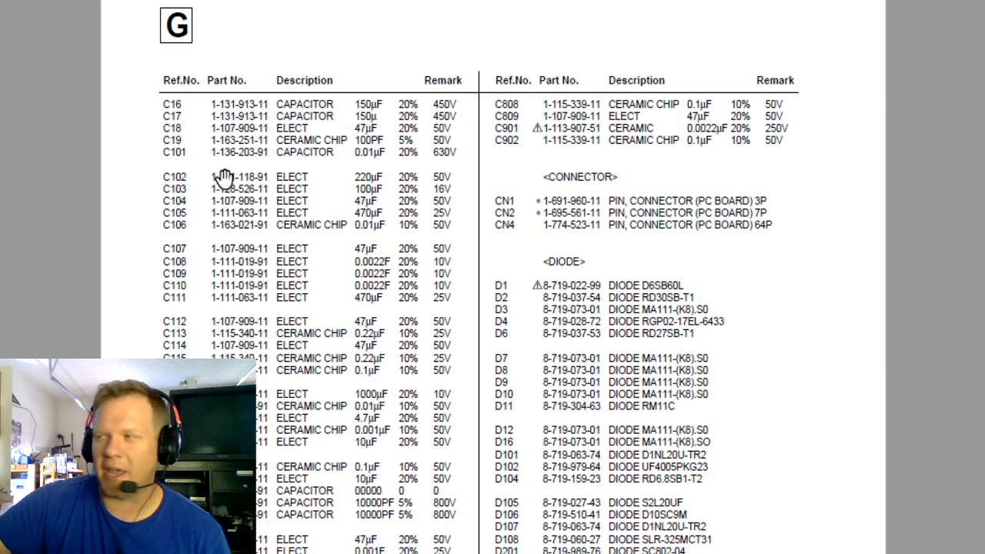